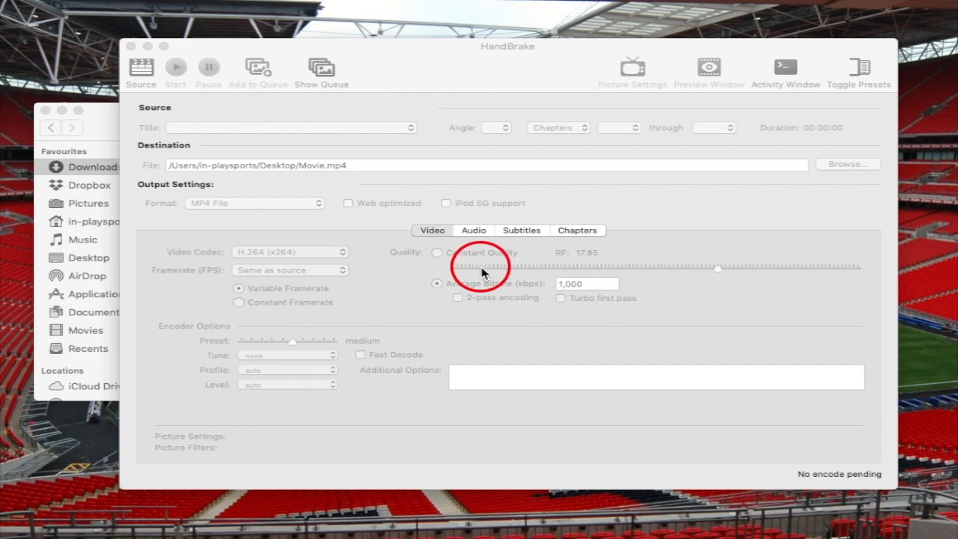
{"action": "mouse_move", "coordinate": [545, 217]}
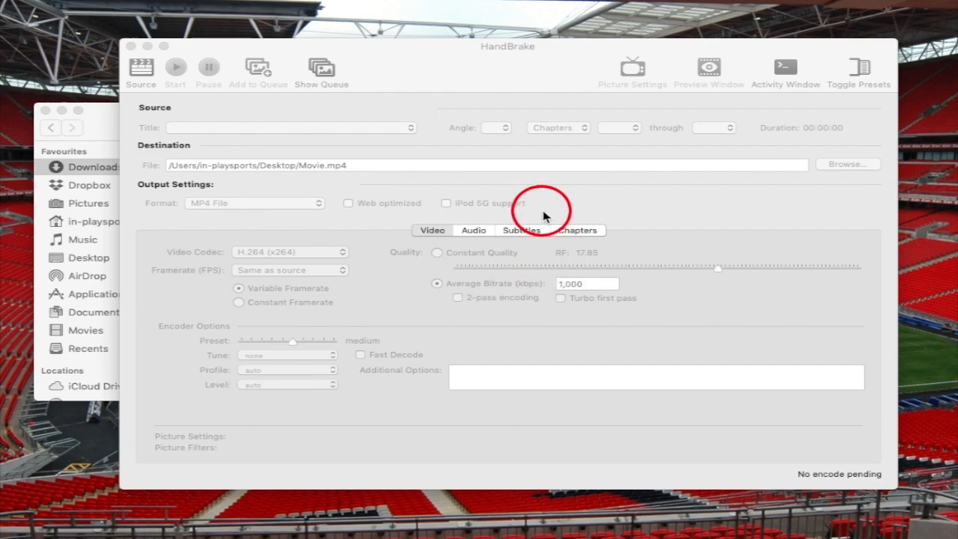
{"action": "mouse_move", "coordinate": [541, 64]}
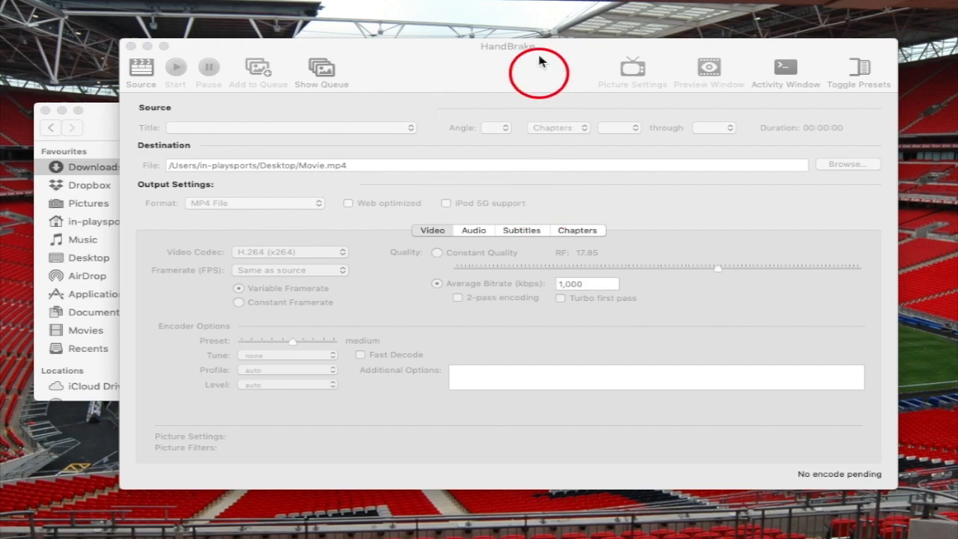
{"action": "mouse_move", "coordinate": [561, 72]}
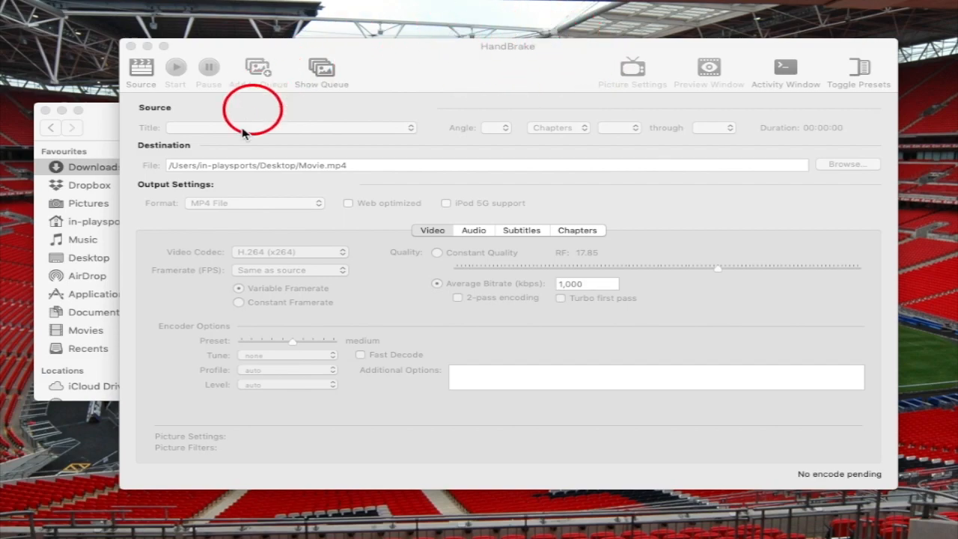
{"action": "mouse_move", "coordinate": [379, 375]}
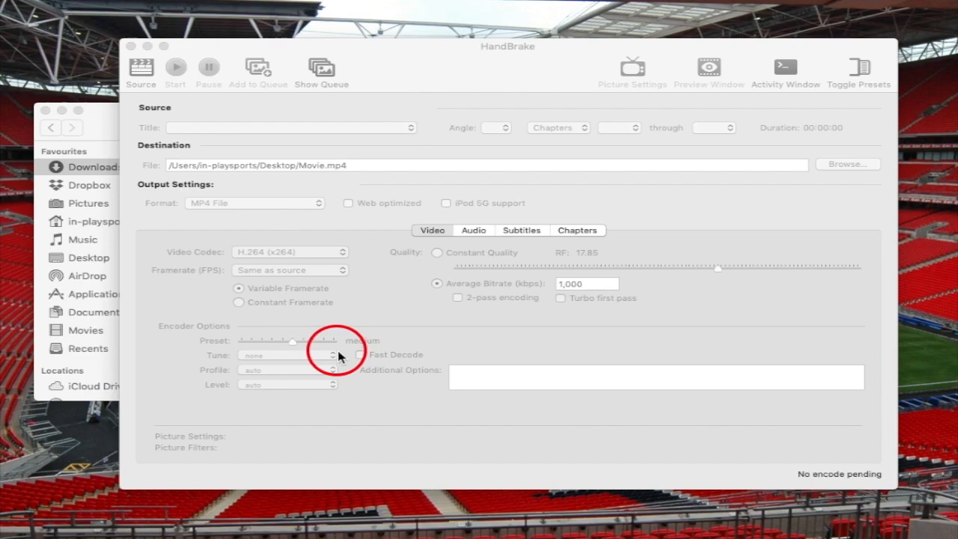
{"action": "mouse_move", "coordinate": [363, 336]}
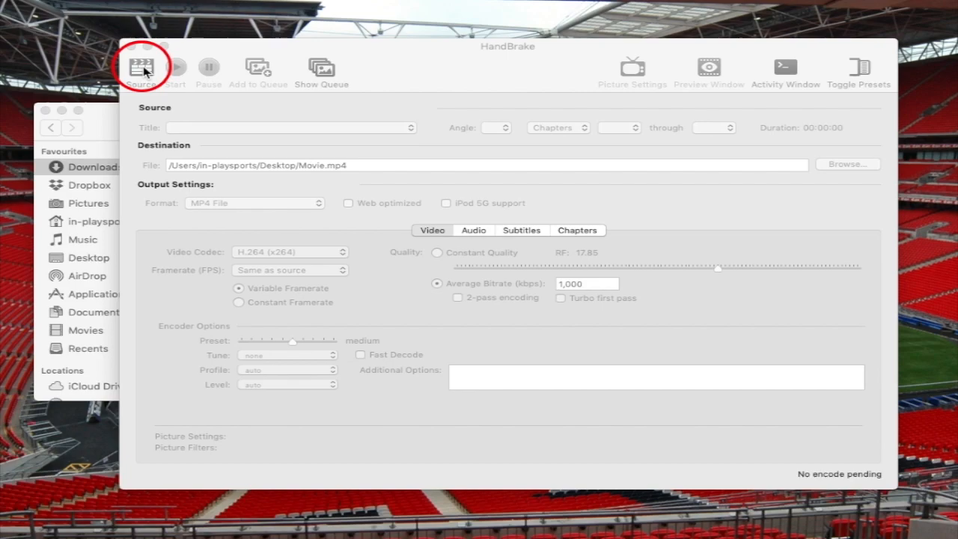
Load Full Match Video from Downloads as the source, 1h23m16s long.
{"action": "left_click", "coordinate": [141, 66]}
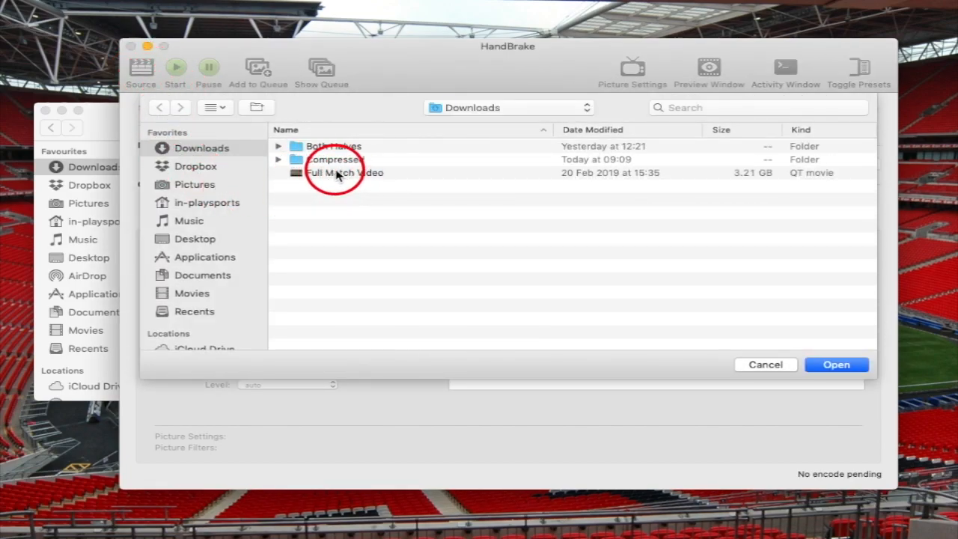
{"action": "left_click", "coordinate": [344, 172]}
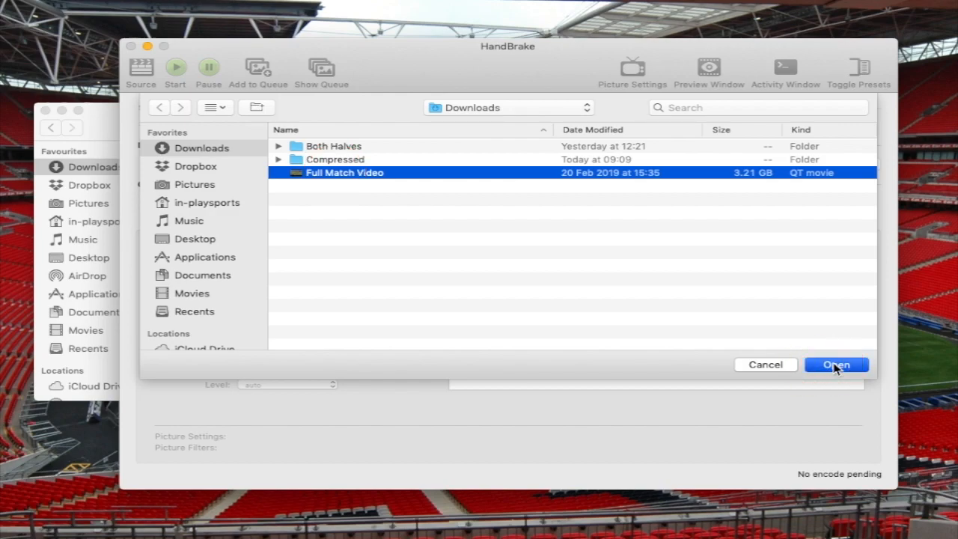
{"action": "left_click", "coordinate": [836, 364]}
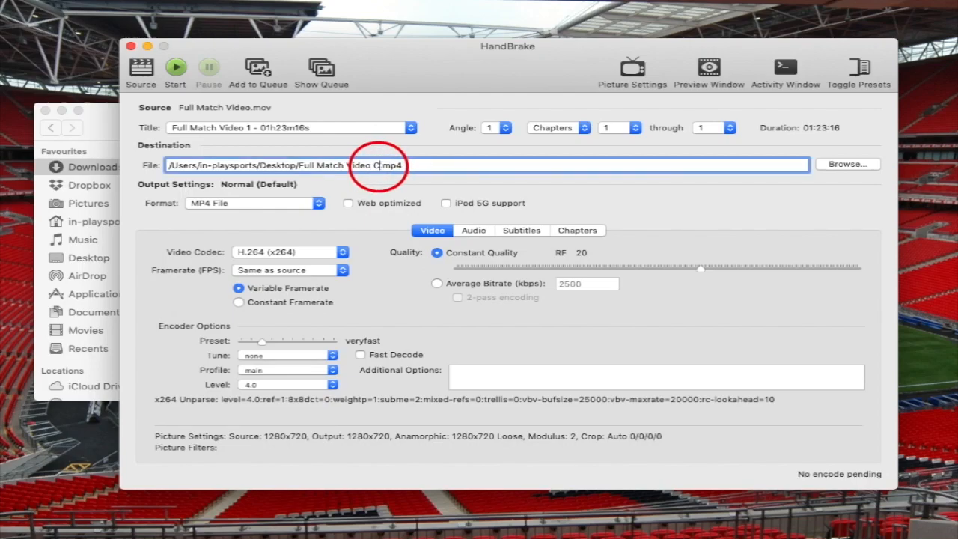
Rename the output to 'Full Match Video COMPRESSED.mp4' and enable Web optimized.
{"action": "type", "text": "OMPRESSED"}
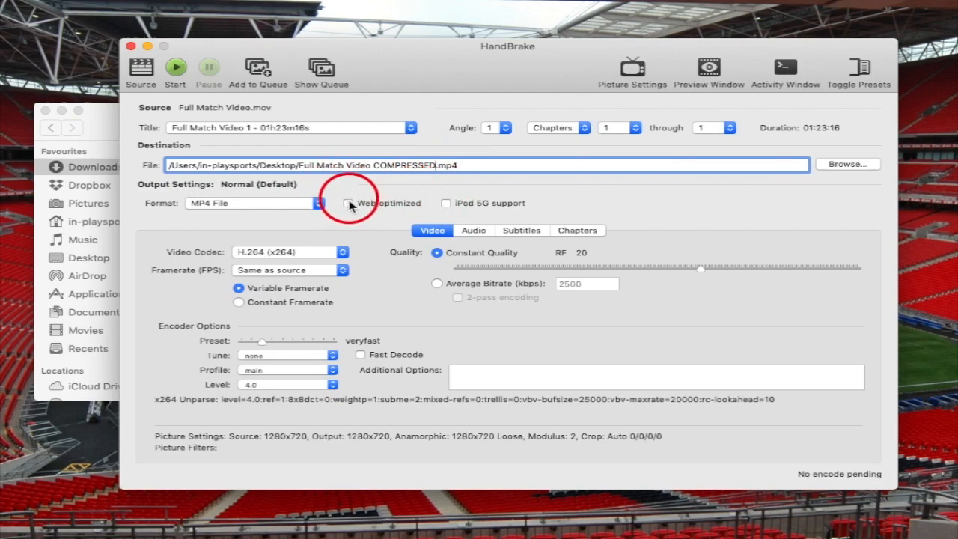
{"action": "left_click", "coordinate": [350, 203]}
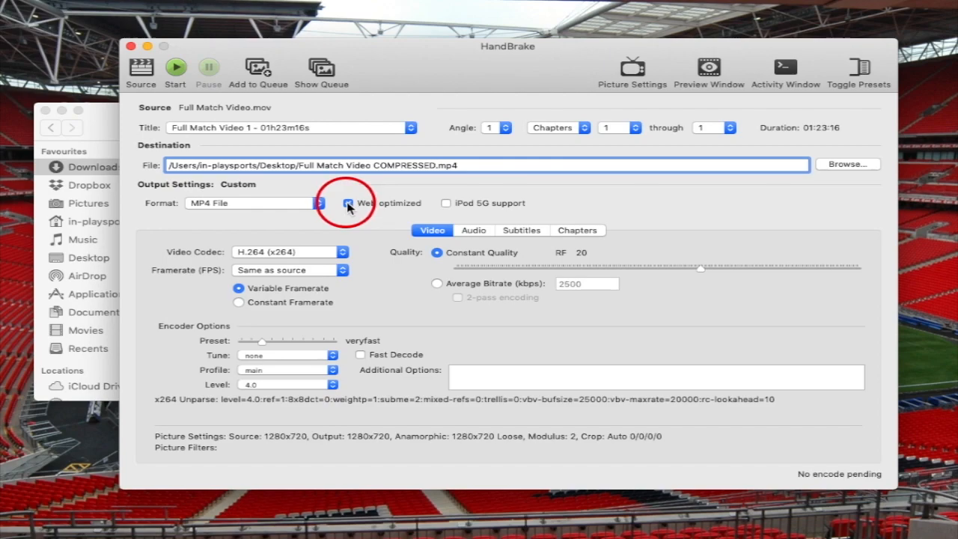
{"action": "left_click", "coordinate": [350, 202]}
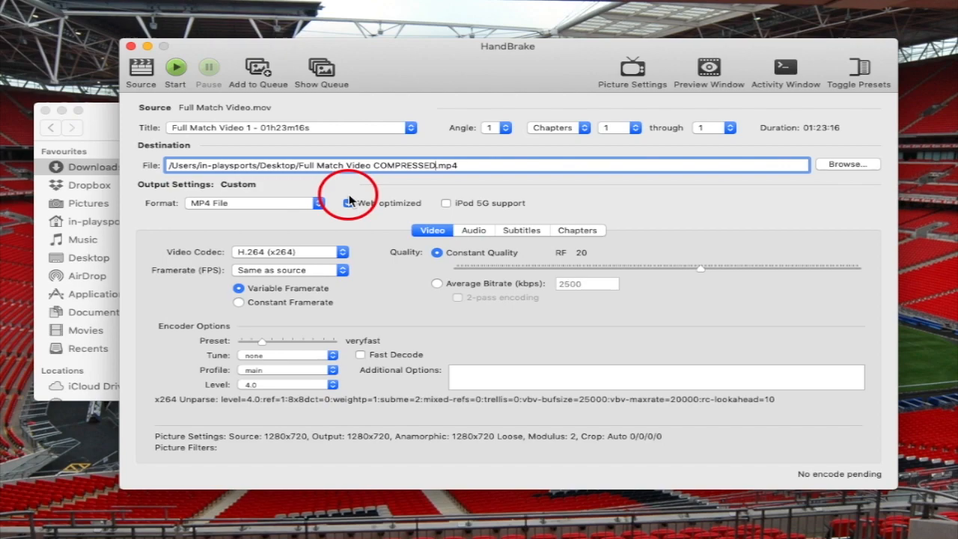
Drag the Constant Quality slider from about RF 22.5 down to RF 21.
{"action": "left_click", "coordinate": [348, 203]}
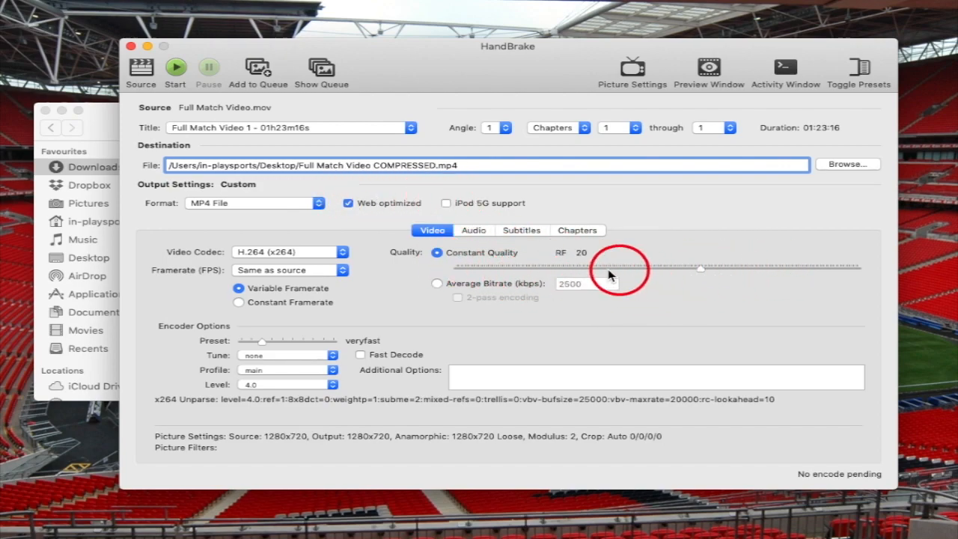
{"action": "mouse_move", "coordinate": [524, 292]}
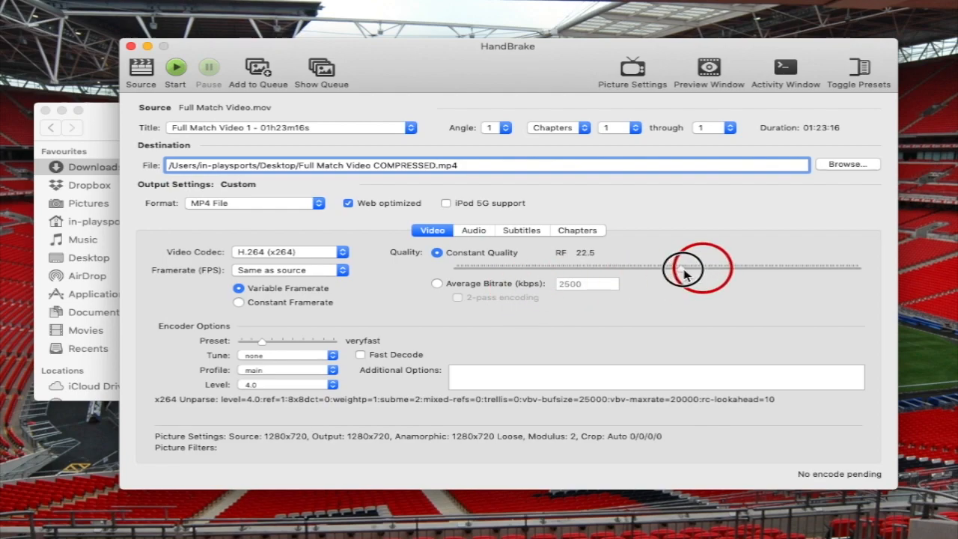
{"action": "left_click_drag", "start_coordinate": [681, 267], "coordinate": [700, 268]}
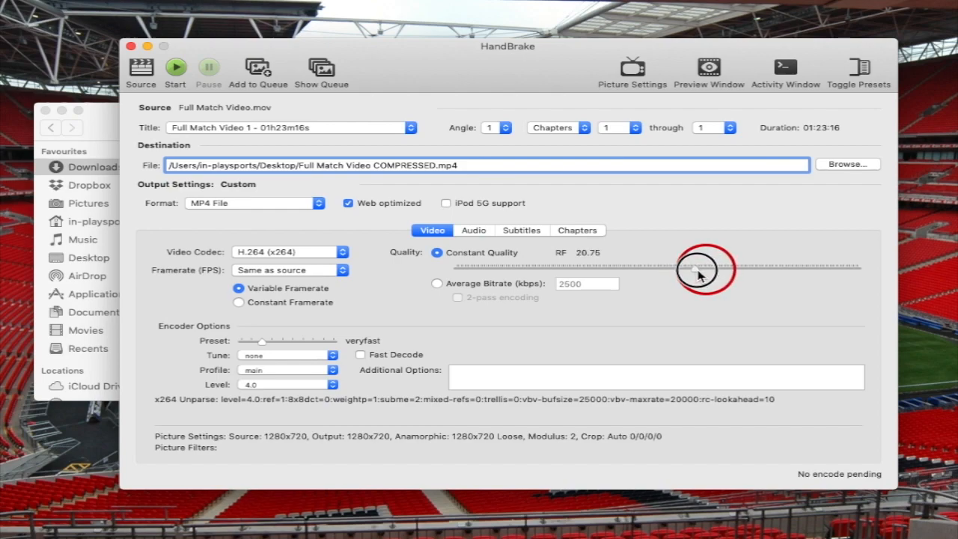
{"action": "left_click_drag", "start_coordinate": [700, 267], "coordinate": [692, 268]}
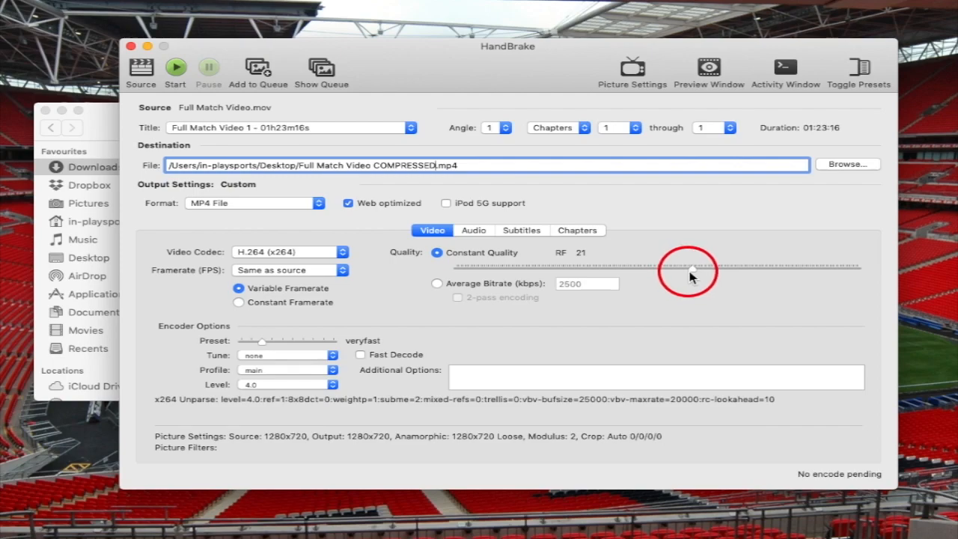
{"action": "left_click_drag", "start_coordinate": [695, 268], "coordinate": [687, 269]}
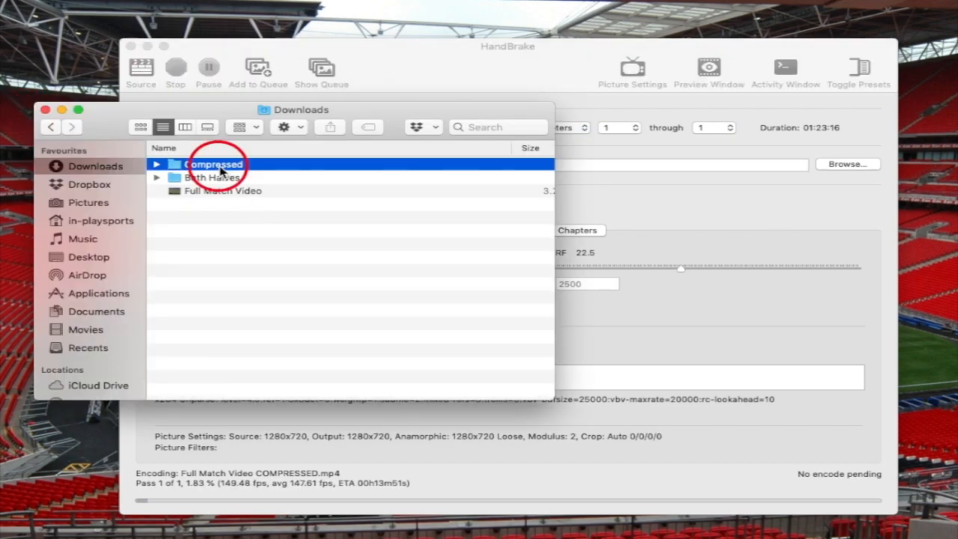
Open the Compressed folder and play Full Match Video Compressed 3.mp4.
{"action": "double_click", "coordinate": [213, 164]}
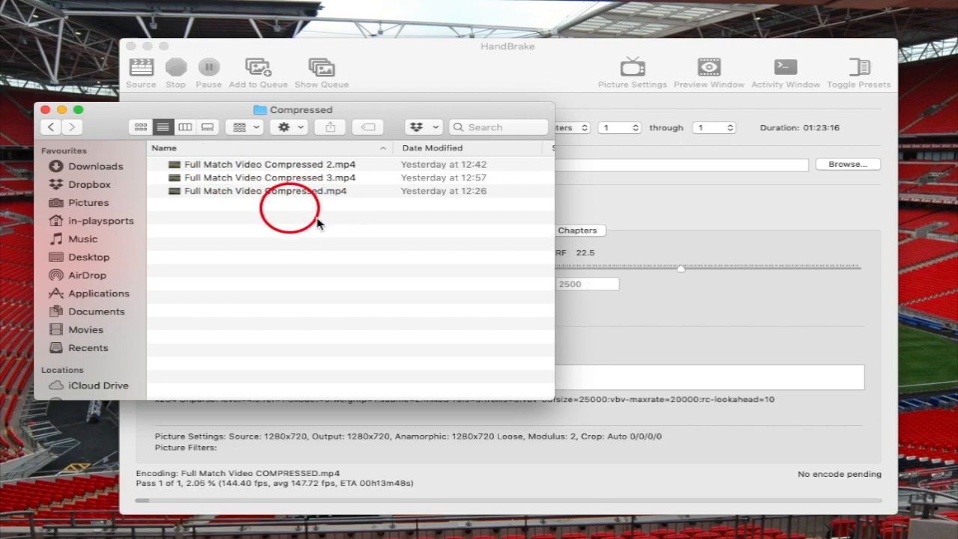
{"action": "mouse_move", "coordinate": [409, 215]}
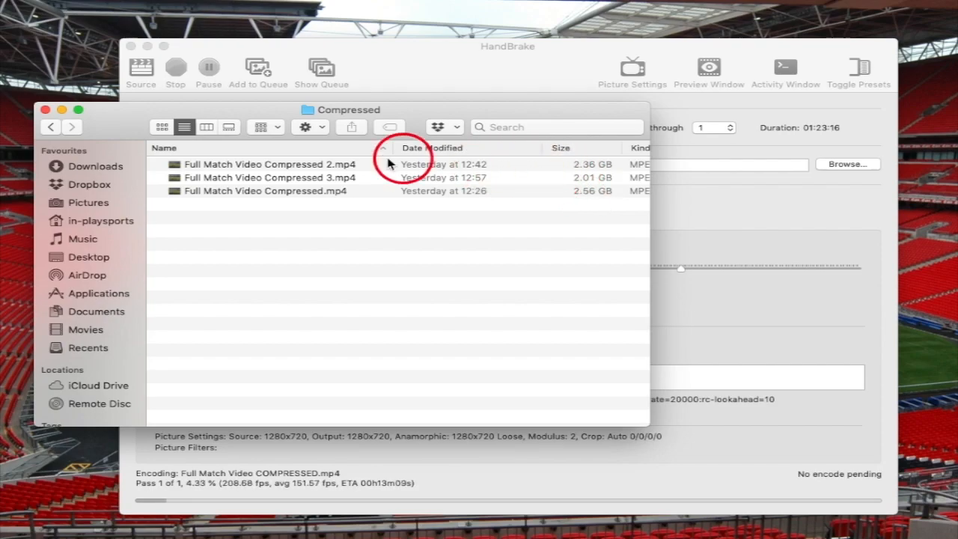
{"action": "double_click", "coordinate": [267, 178]}
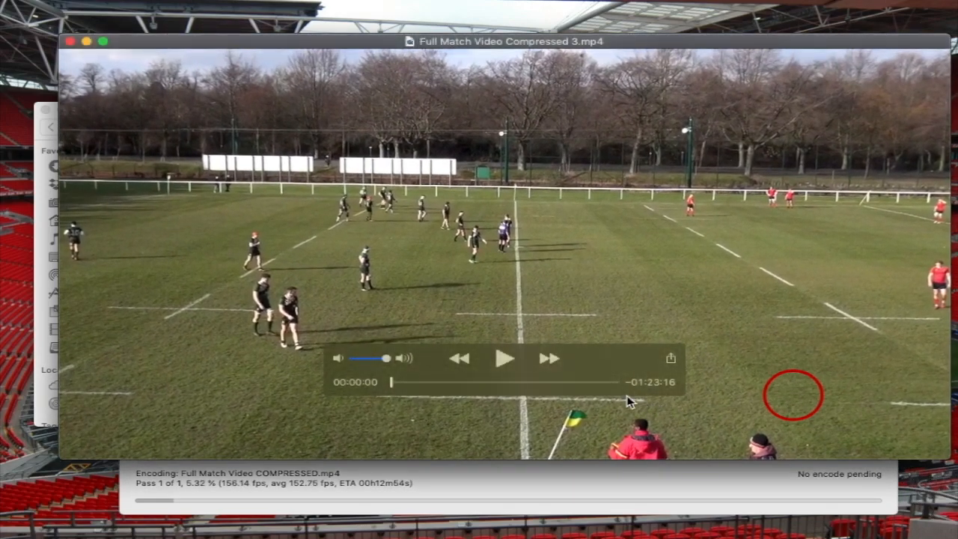
Scrub the QuickTime playhead to about 00:07:11, where a scrum is shown.
{"action": "left_click_drag", "start_coordinate": [389, 382], "coordinate": [393, 383]}
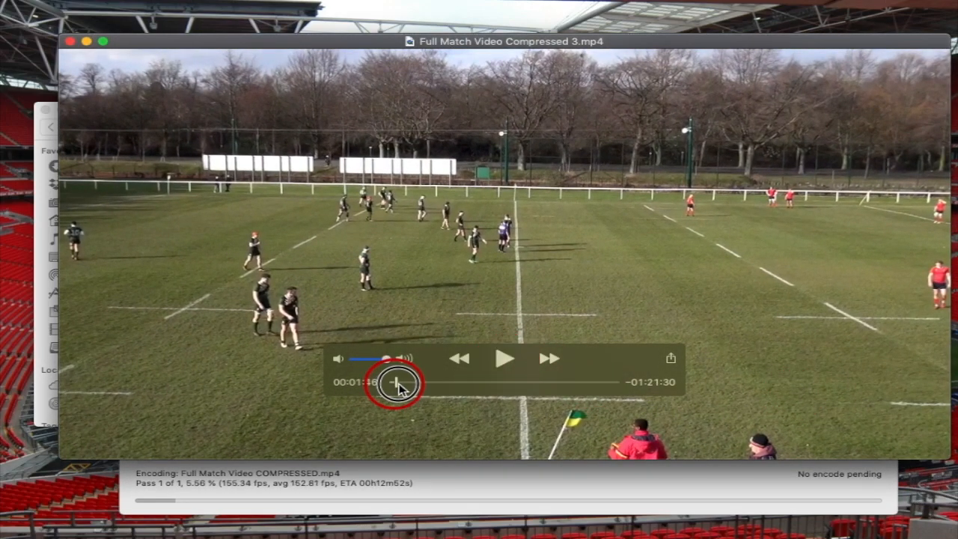
{"action": "left_click_drag", "start_coordinate": [389, 384], "coordinate": [370, 387]}
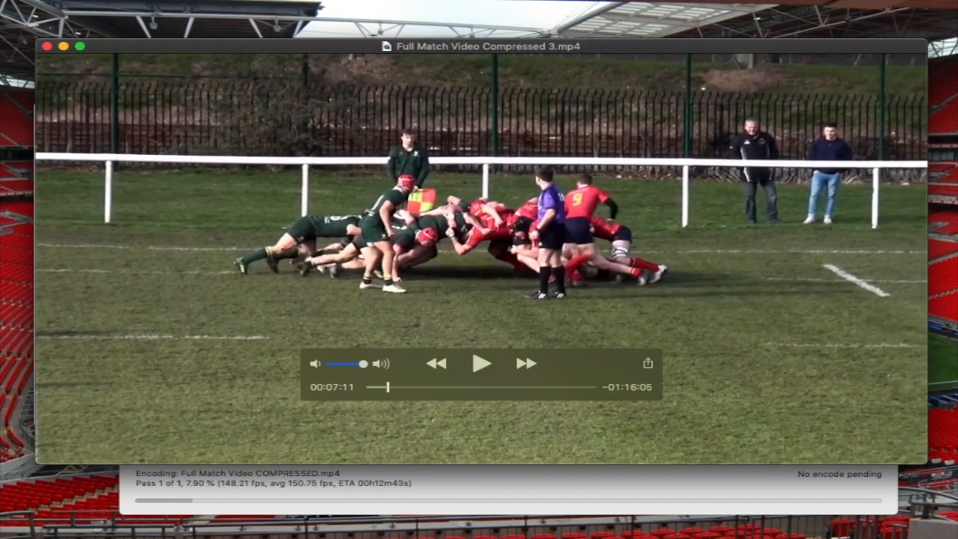